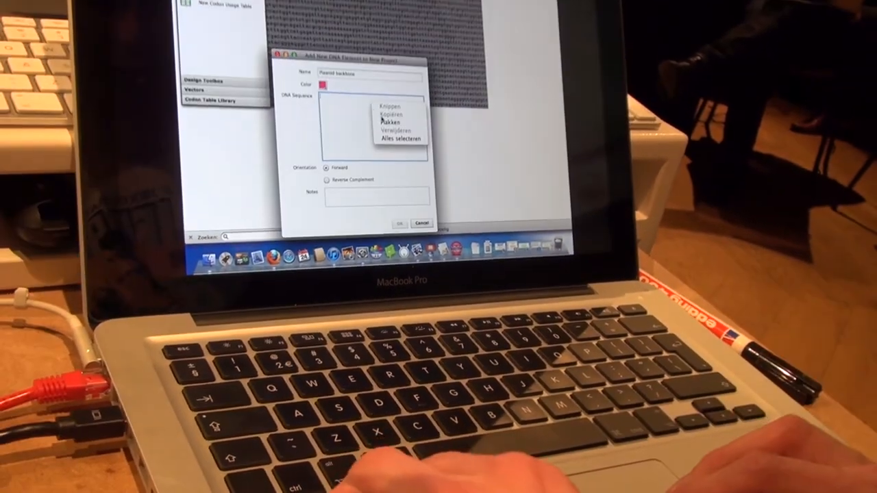
- Paste the backbone sequence into the red Plasmid backbone element's DNA Sequence field
left_click(383, 120)
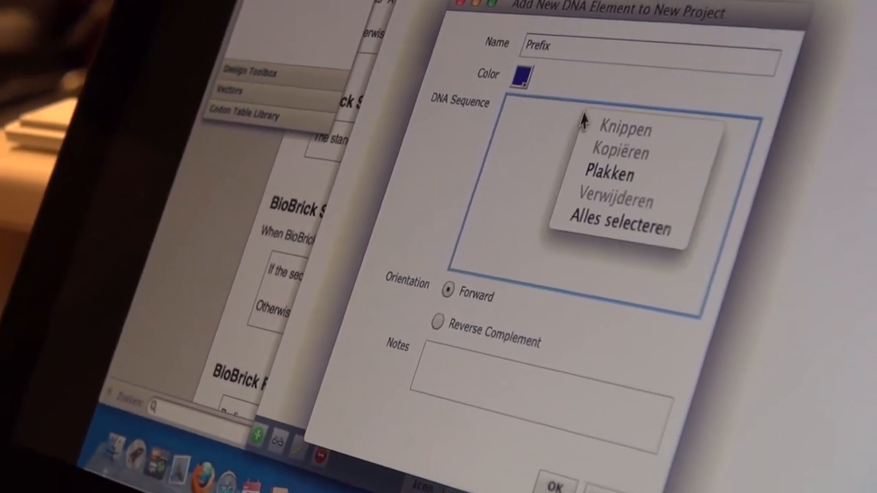
- Paste the Prefix sequence into the dark blue Prefix element's DNA Sequence field
left_click(614, 172)
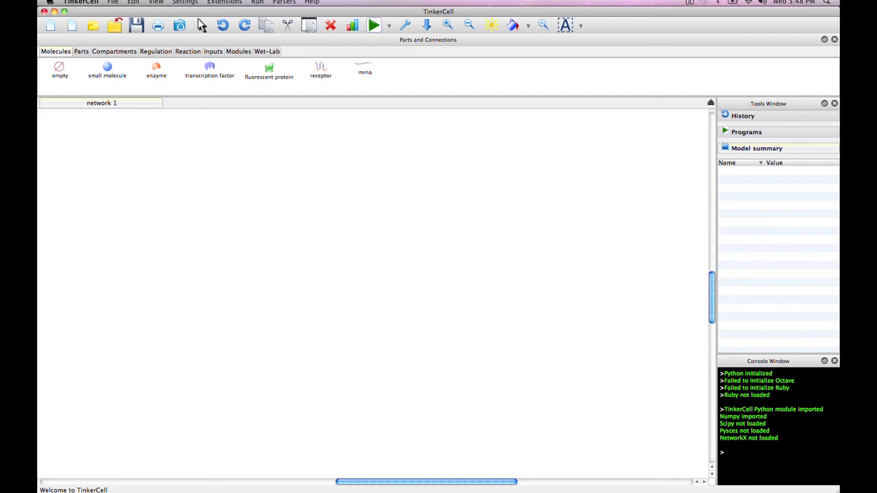
left_click(81, 51)
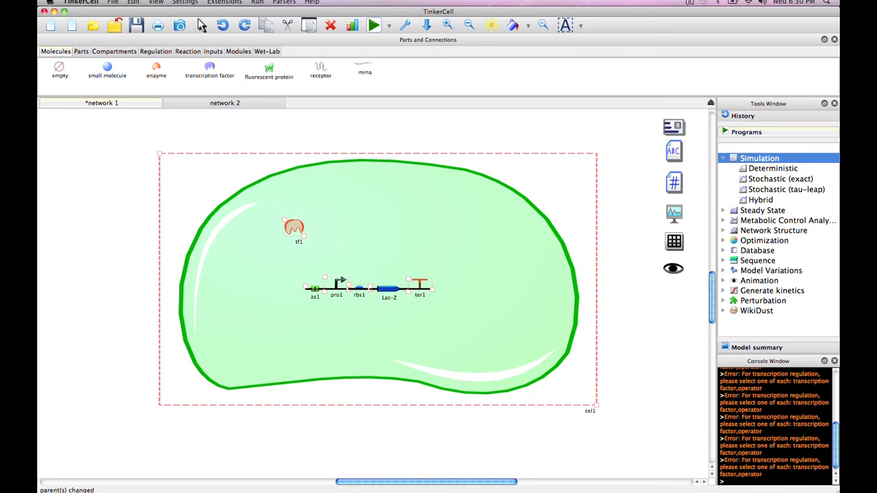
- Show the Regulation connection types in the Parts and Connections panel
left_click(156, 50)
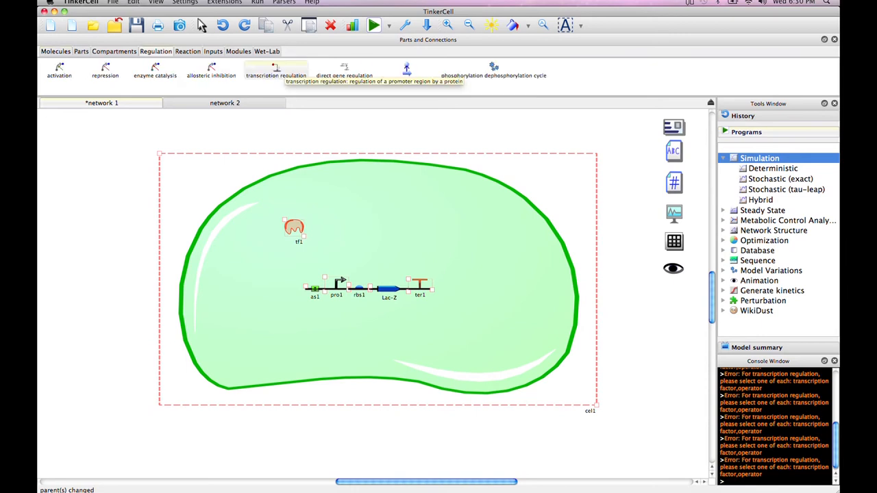